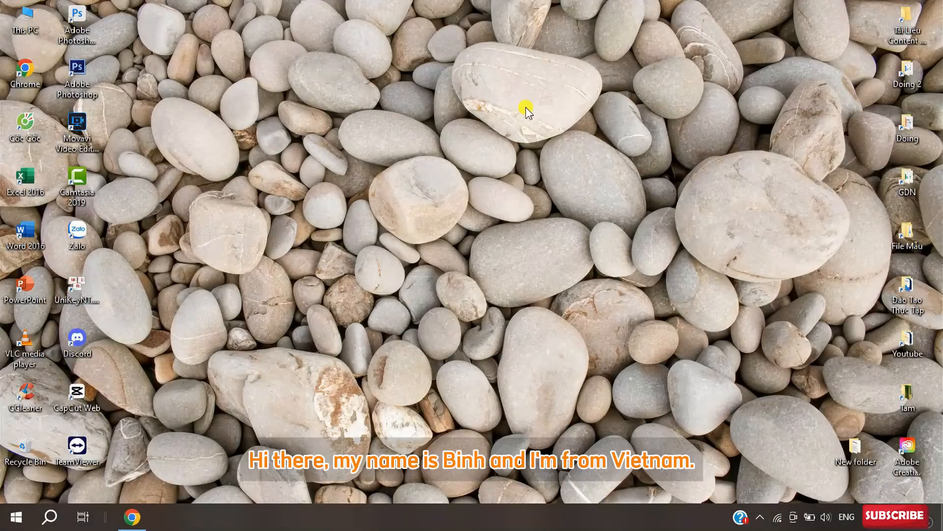
mouse_move(284, 101)
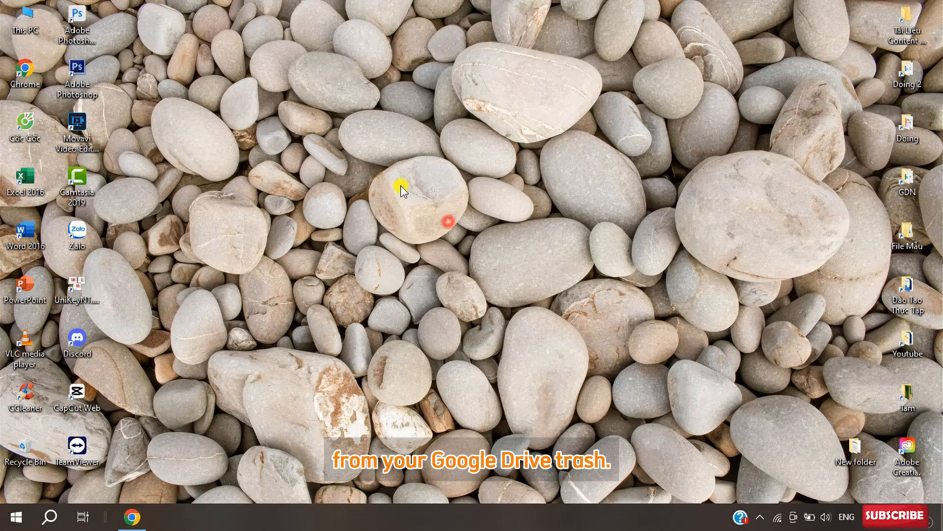
Bring the Chrome browser window to the front from the taskbar
click(131, 517)
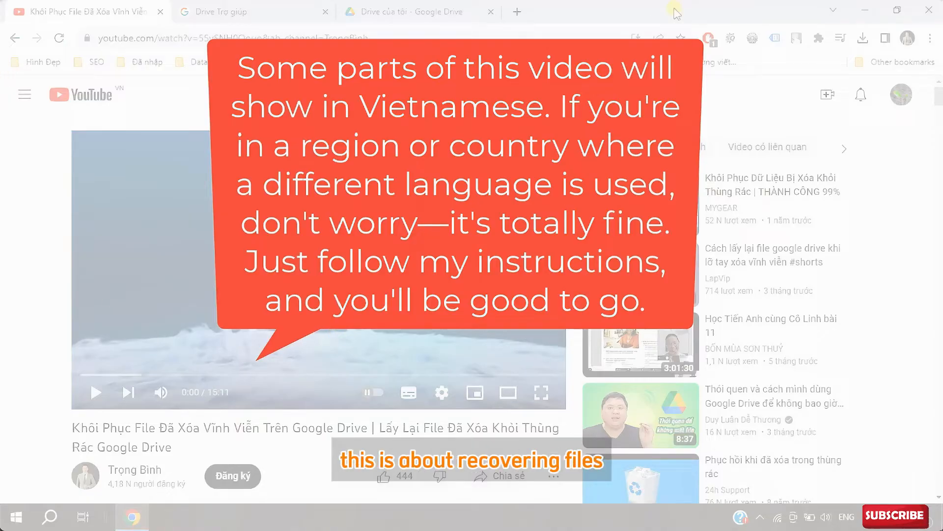
Switch to the 'Drive của tôi' tab listing ĐH Sư phạm TPHCM.rar and Top công việc.mp4
click(418, 12)
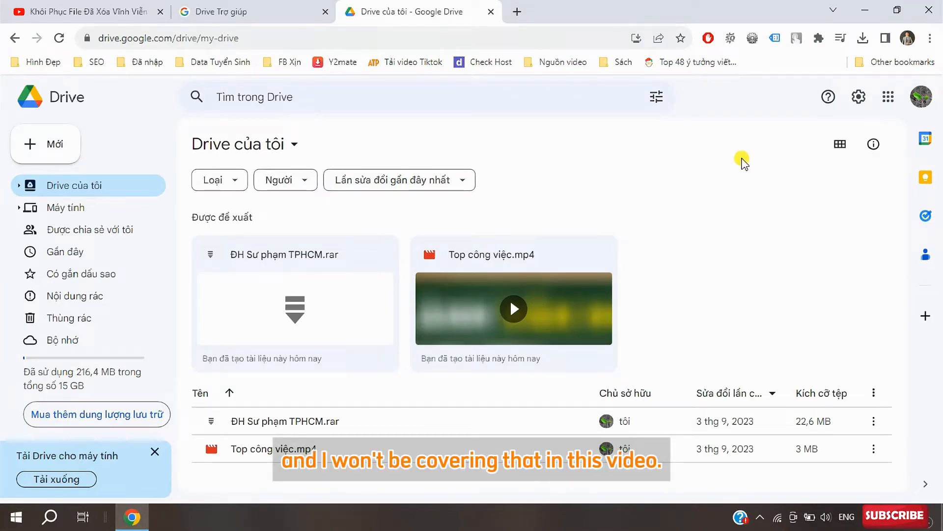
mouse_move(752, 68)
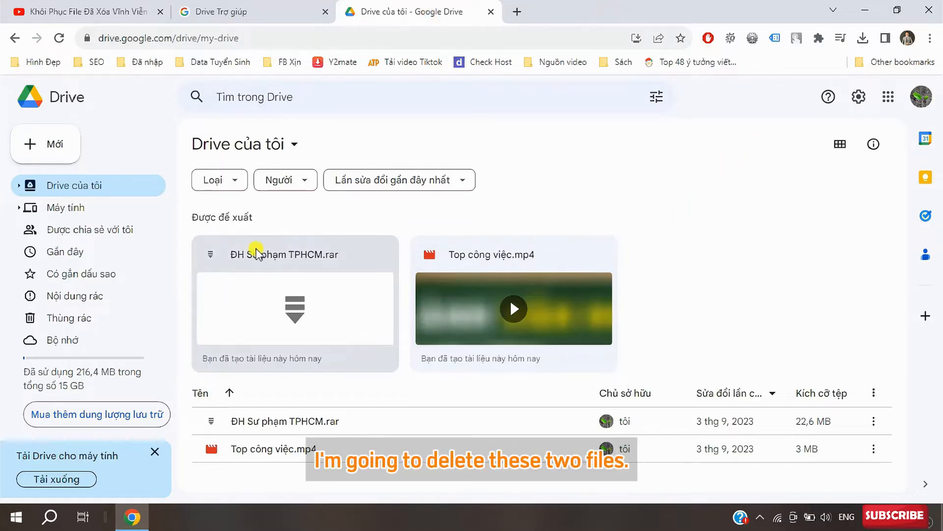
Move both selected files to the trash via 'Chuyển vào thùng rác' and show them in 'Thùng rác'
click(294, 254)
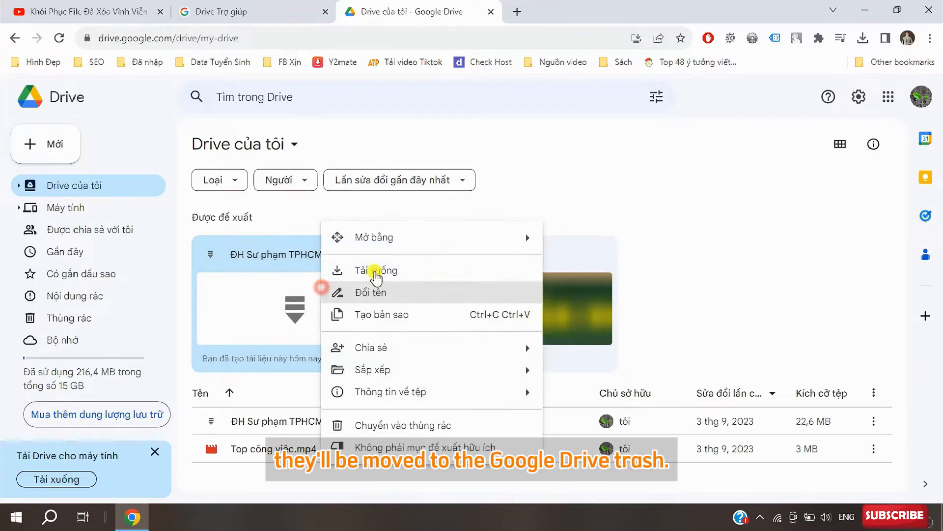
click(403, 425)
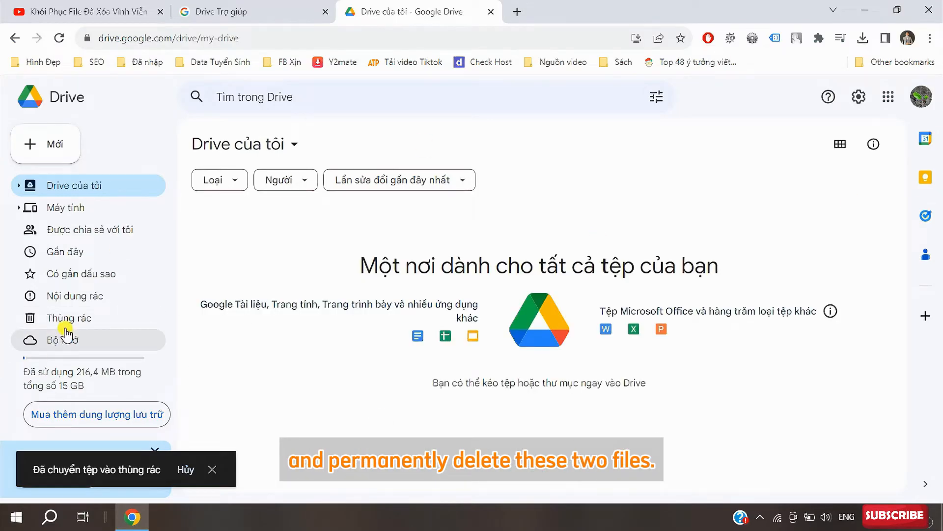
click(68, 318)
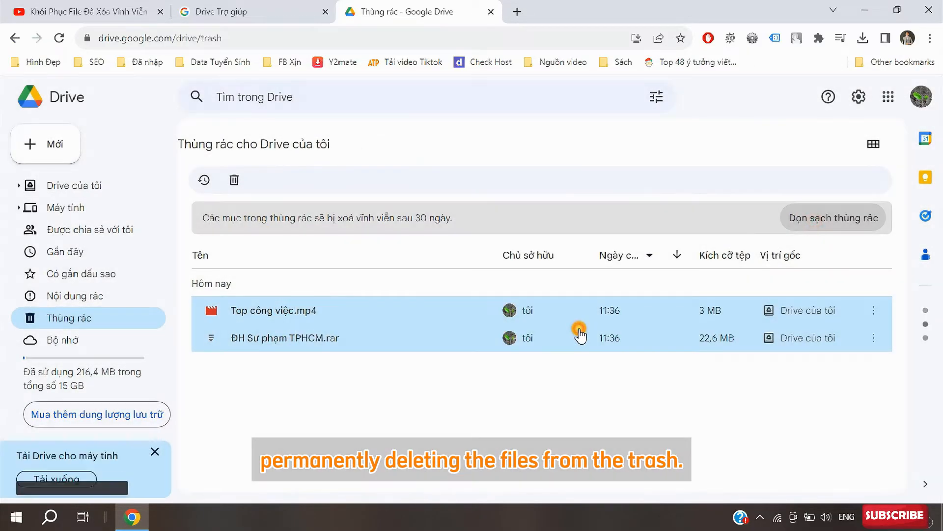
Delete both trashed files forever, leaving the trash empty
click(833, 217)
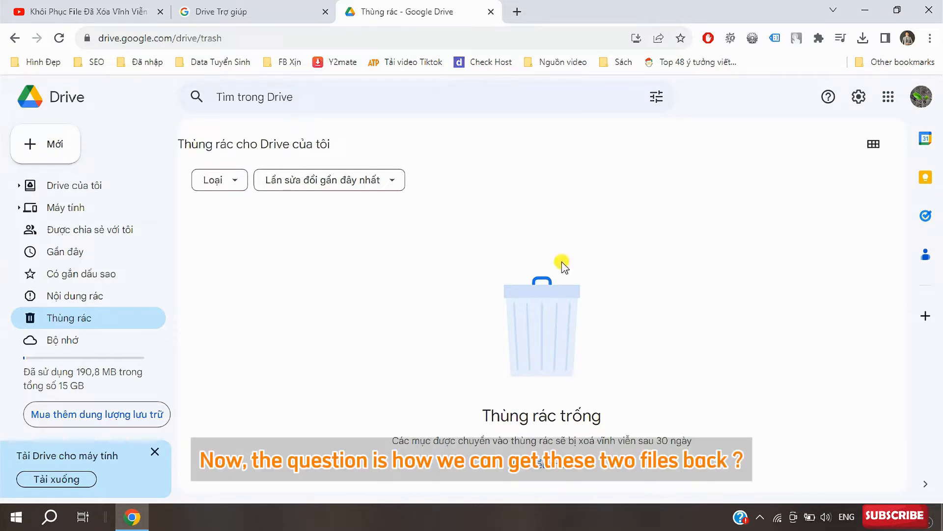
mouse_move(569, 87)
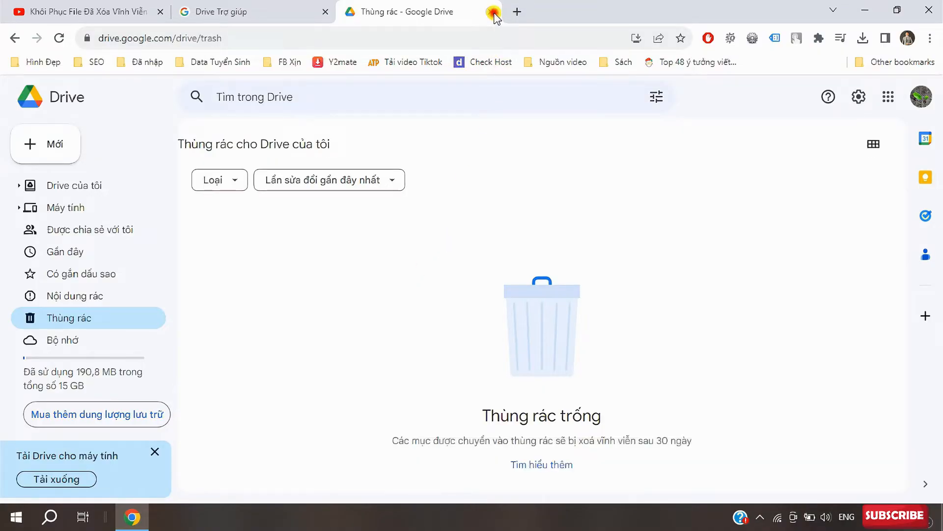
Switch to the 'Drive Trợ giúp' tab showing the Drive help centre home page
click(494, 12)
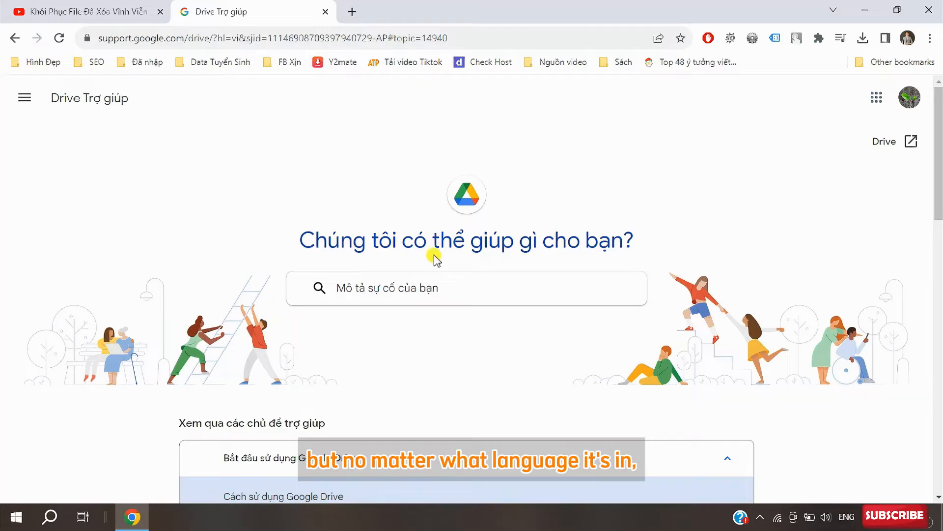
Change the help centre language from Tiếng Việt to English in the footer dropdown
scroll(down, 3)
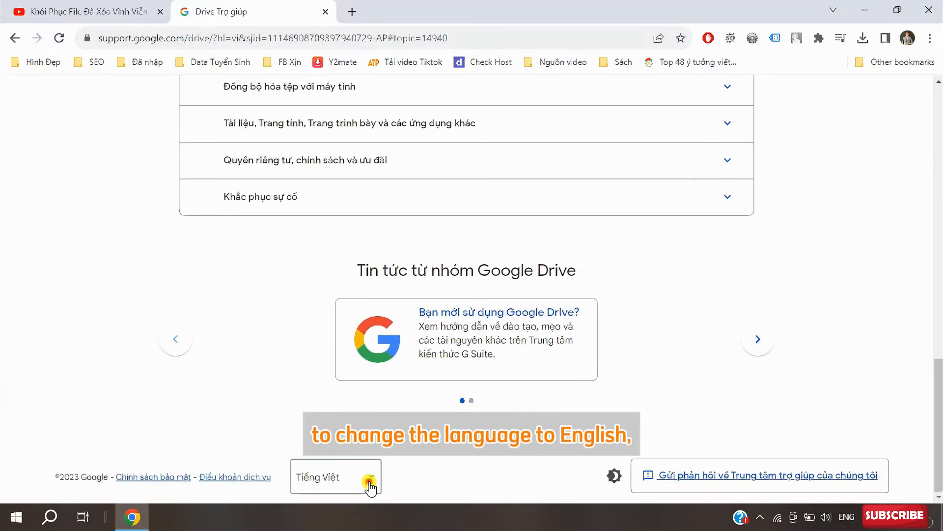
click(335, 477)
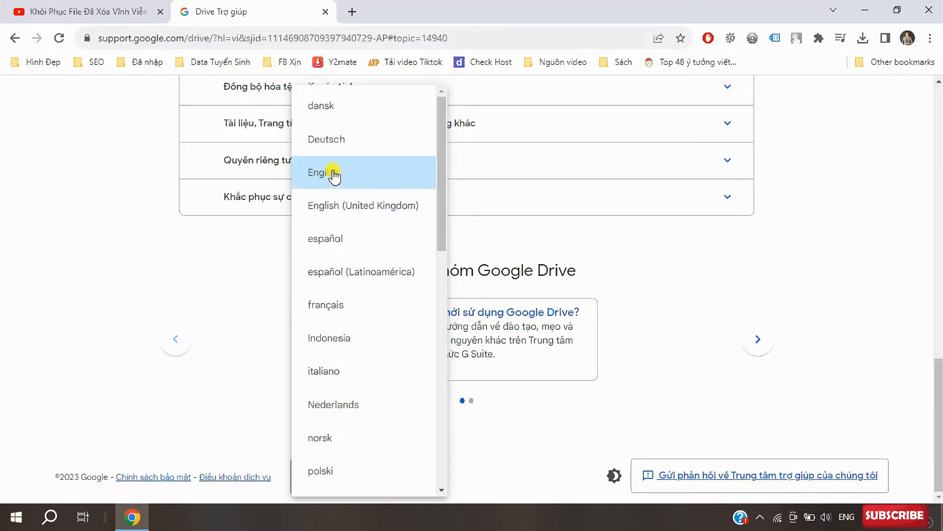
click(321, 173)
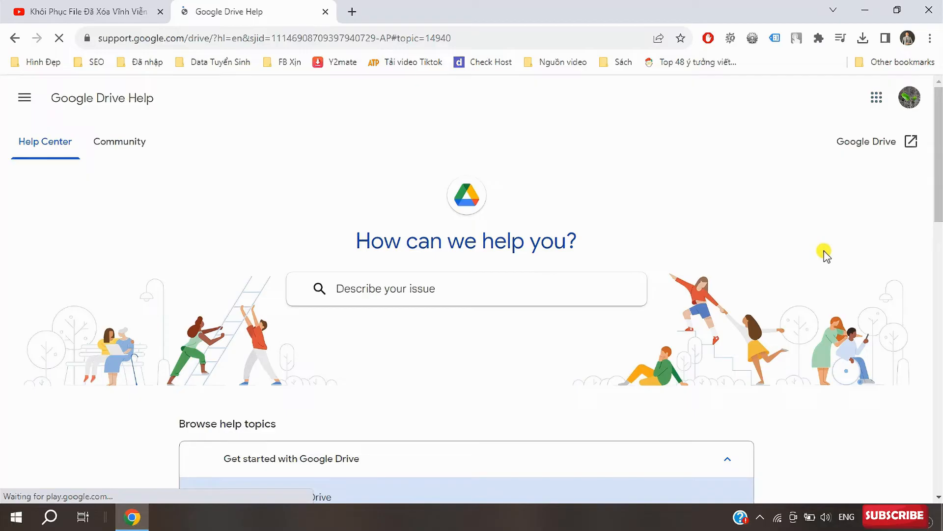
scroll(down, 3)
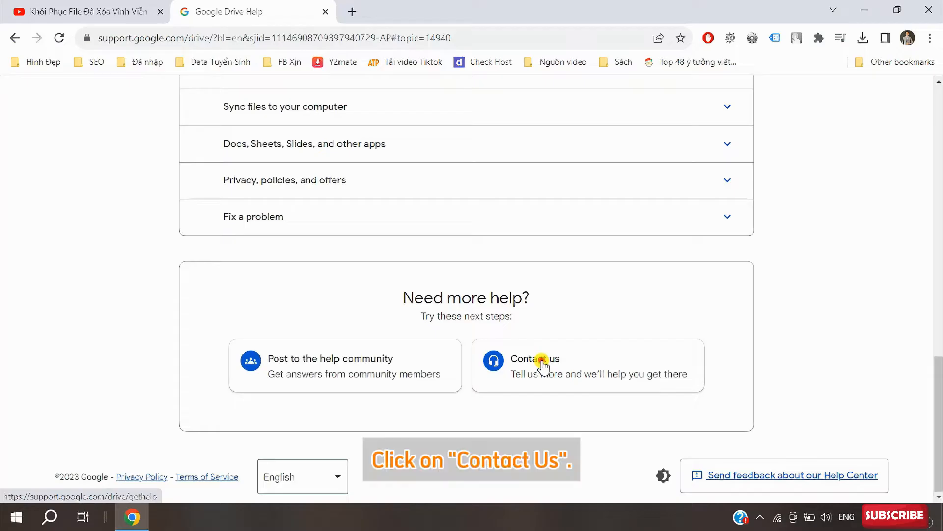
Start a Contact Us request describing the issue as 'I need to restore permanently files'
click(535, 359)
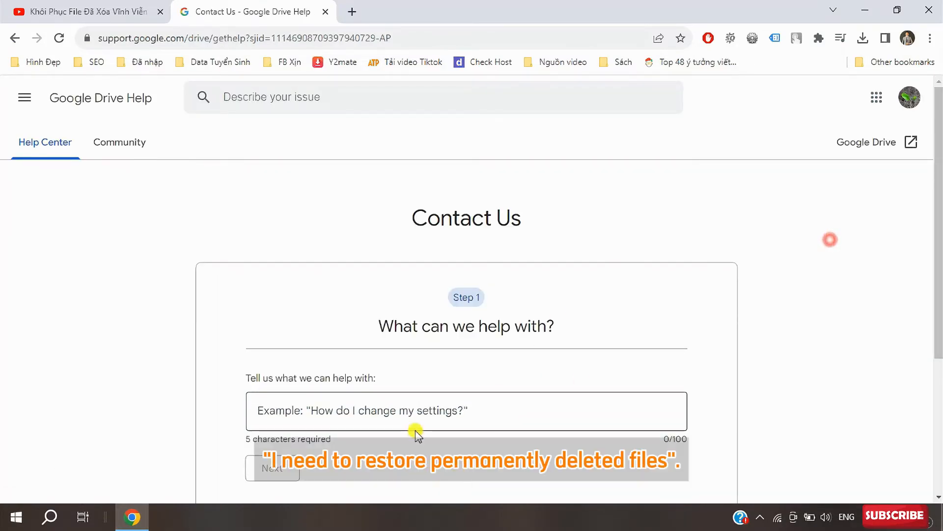
text(I)
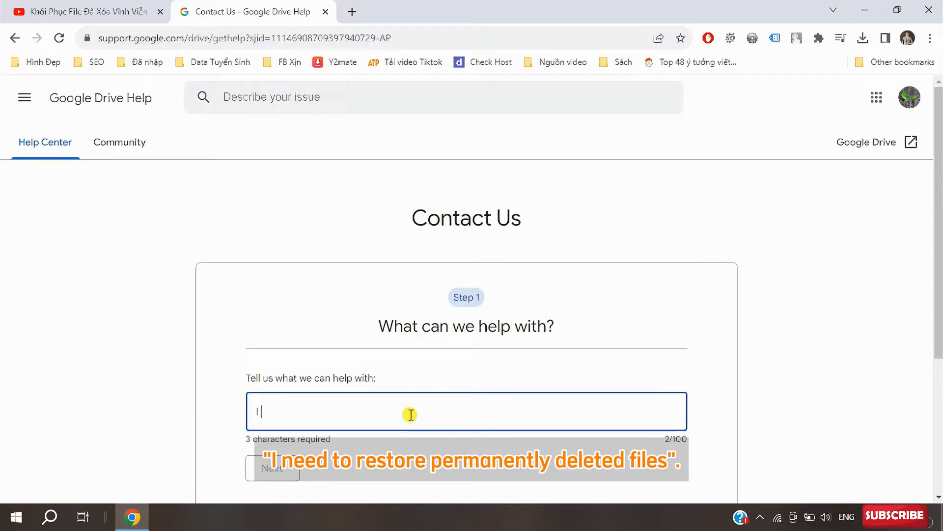
text(I need to)
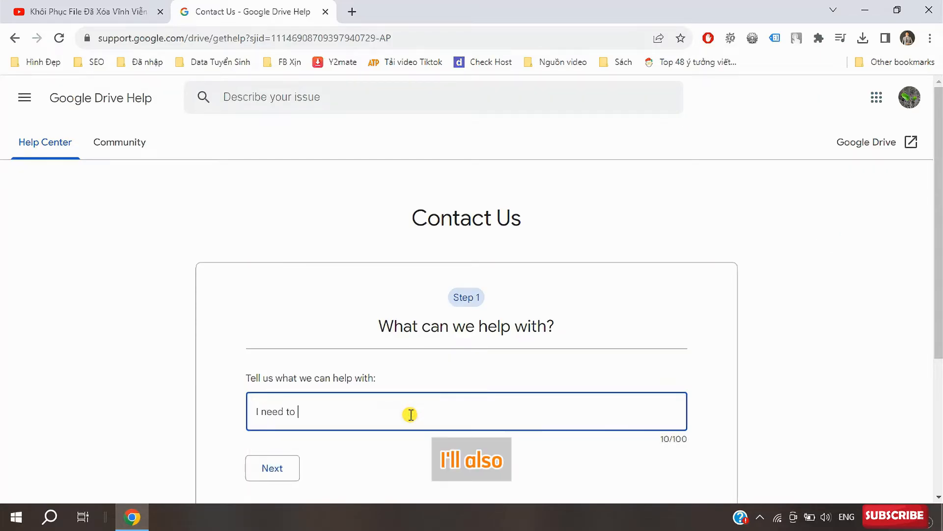
text(restore p)
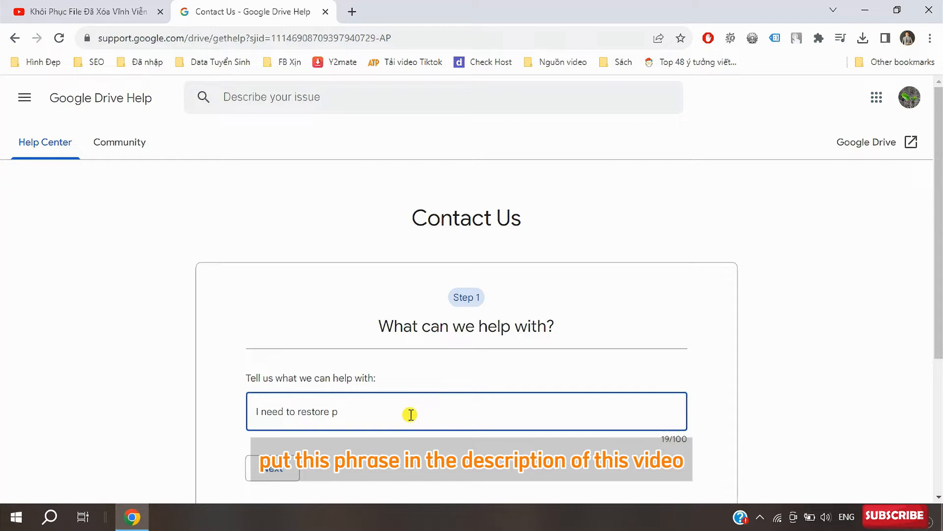
text(ermanently files)
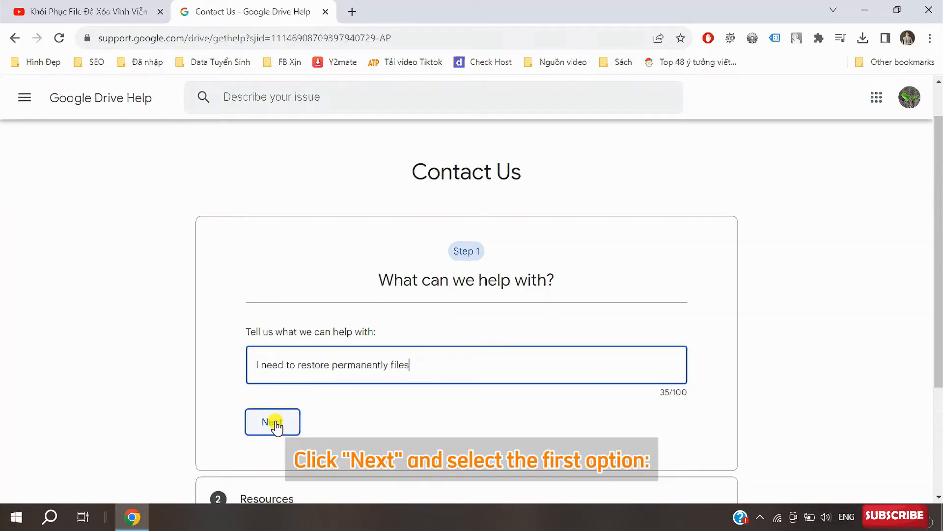
click(272, 422)
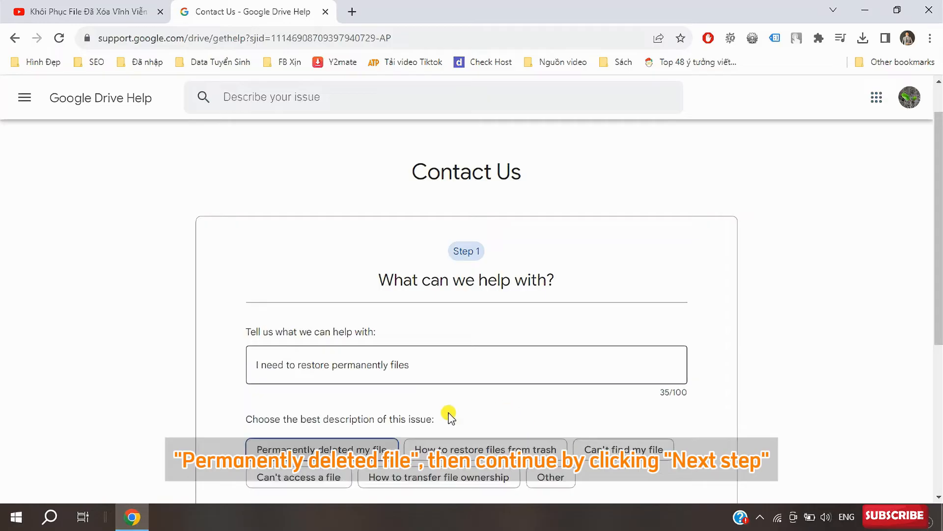
Choose 'Permanently deleted my file' as the issue and continue to Step 2 Resources
click(322, 357)
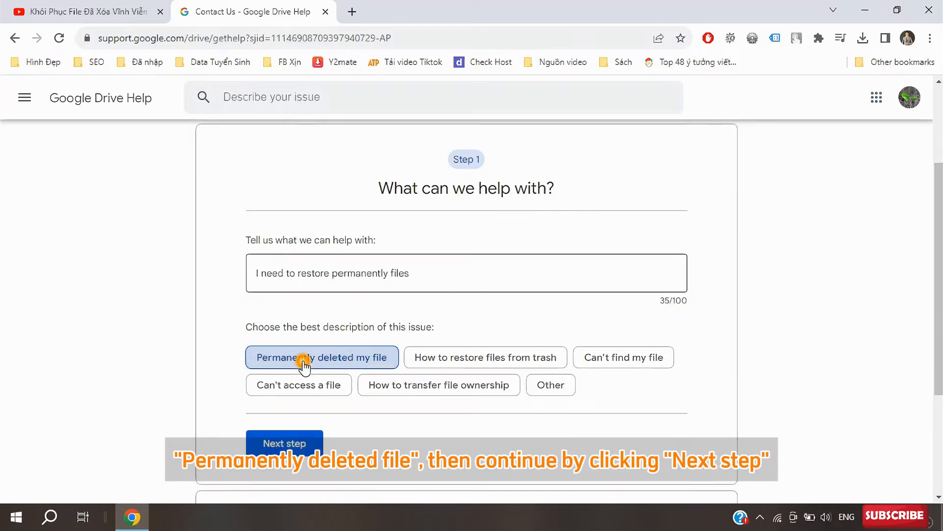
click(284, 443)
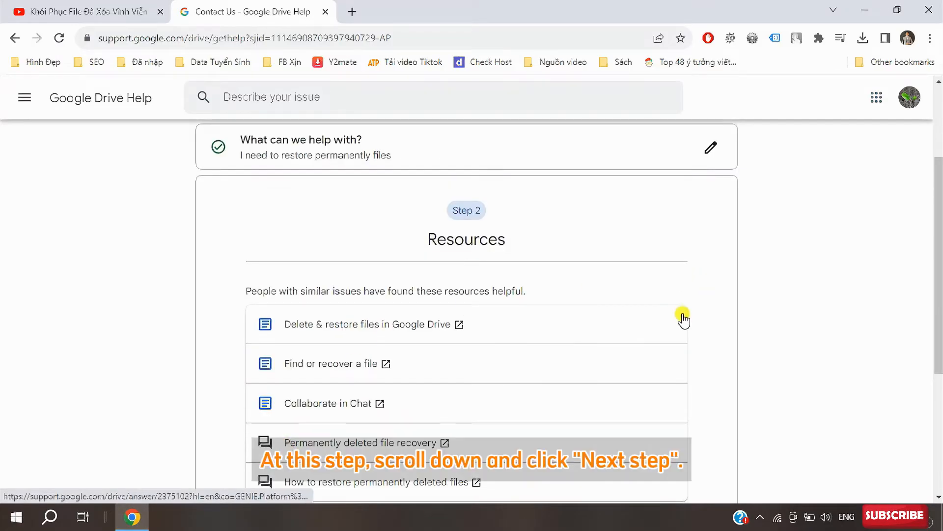
Skip the suggested articles and continue to Step 3 Contact options
scroll(down, 3)
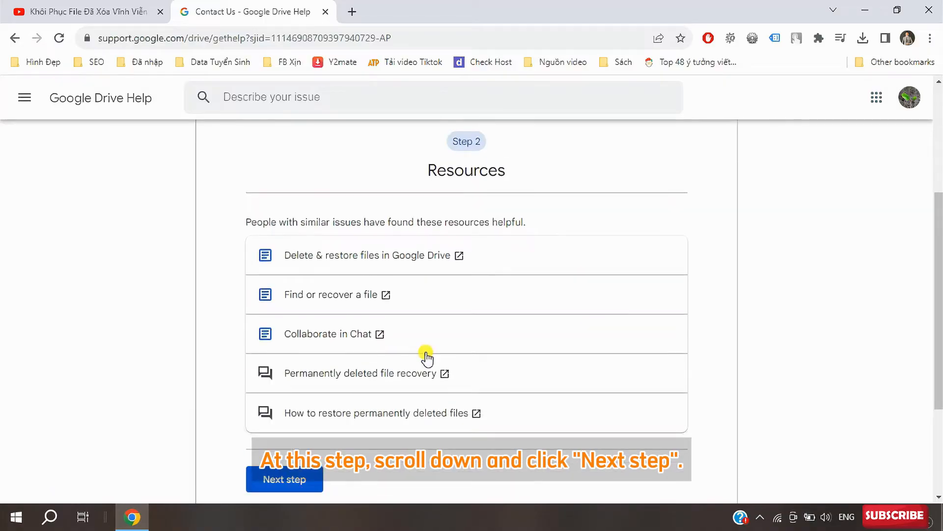
click(284, 479)
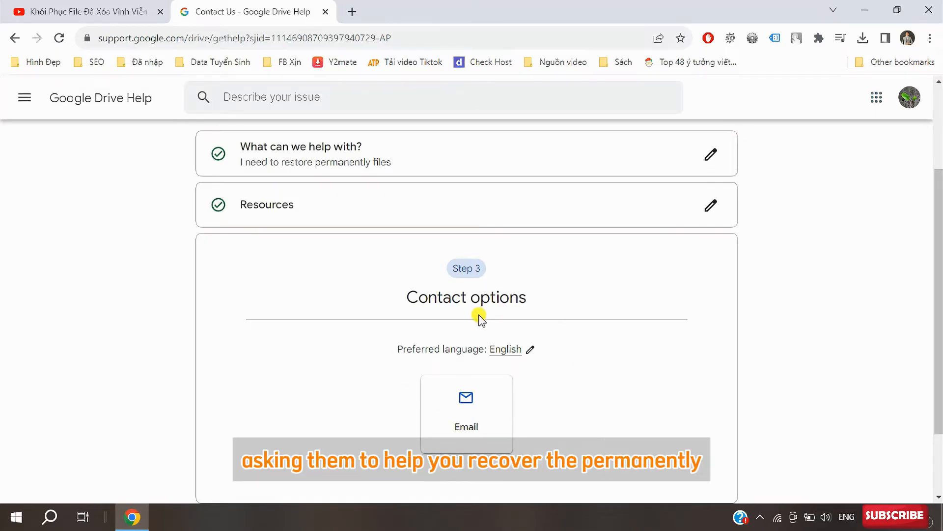
Launch 'Request file recovery' under the Email contact option
scroll(down, 3)
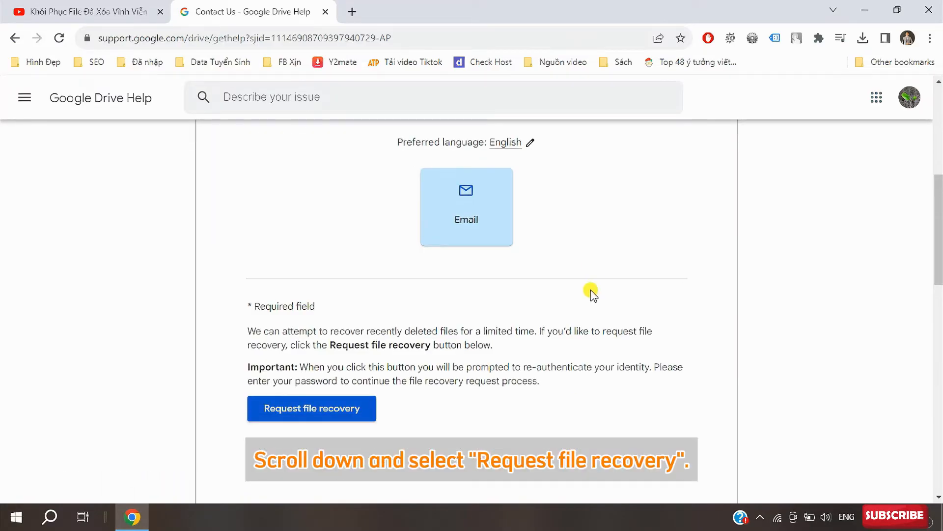
scroll(down, 3)
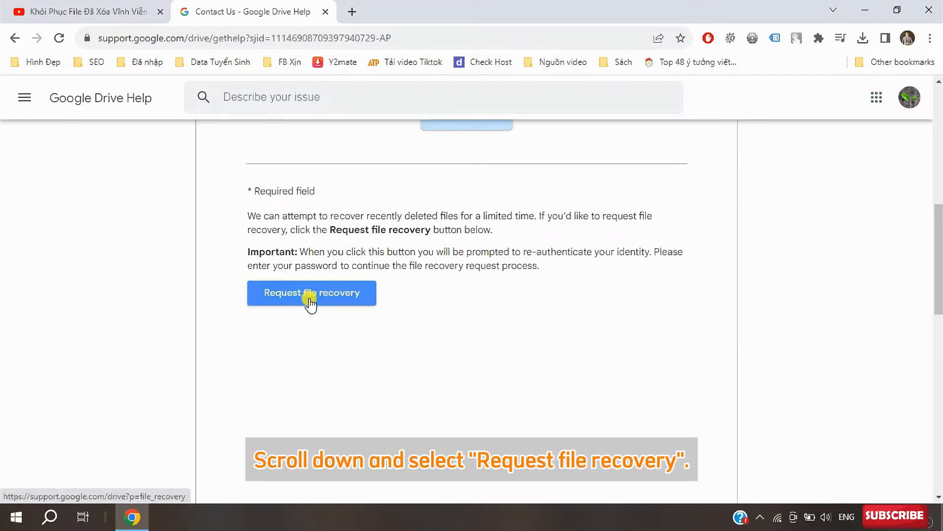
click(312, 292)
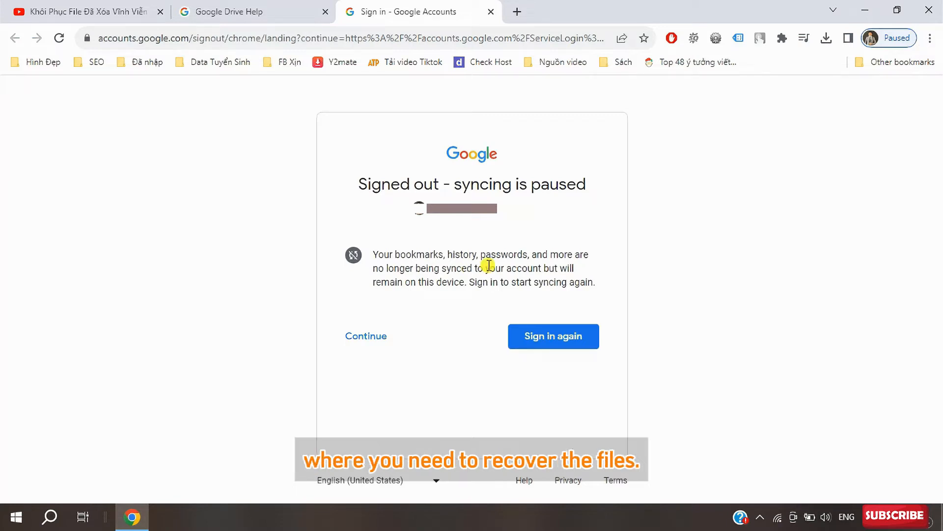
Verify the Google account with its password so the File Recovery form opens
click(552, 336)
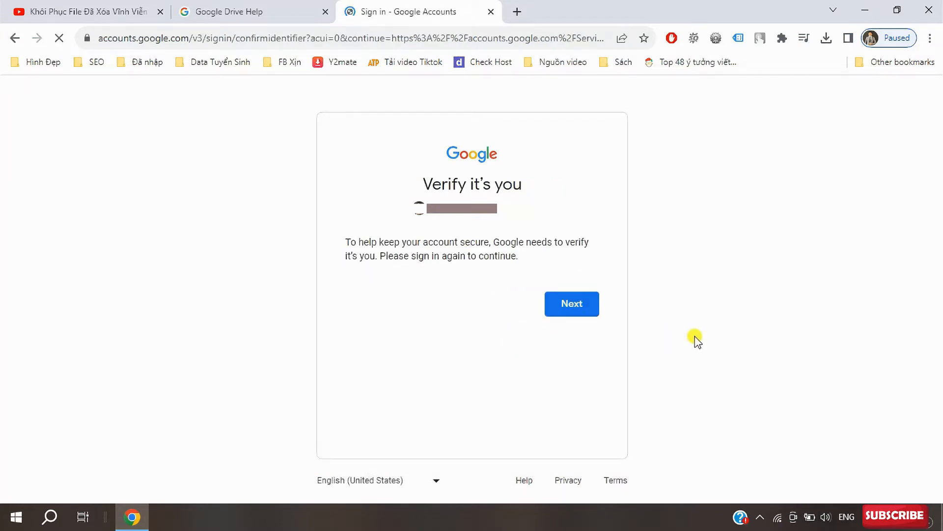
click(570, 304)
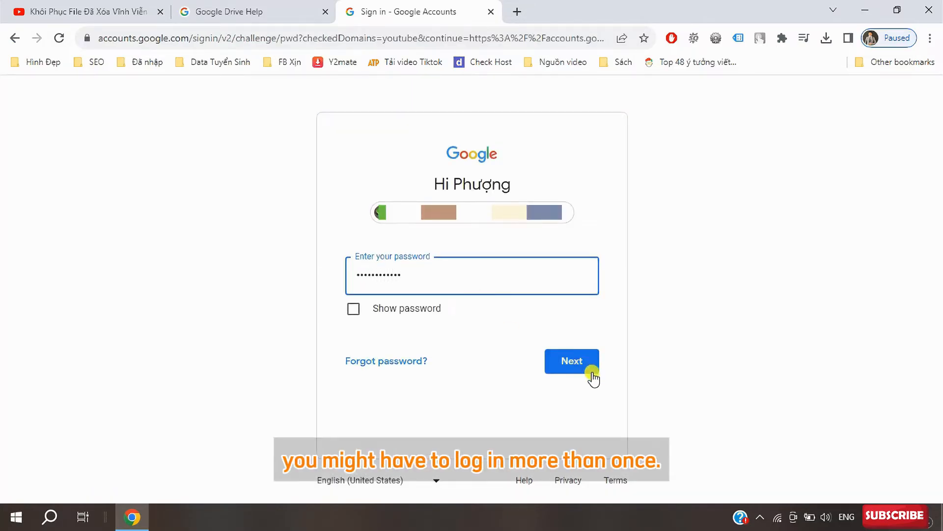
click(571, 360)
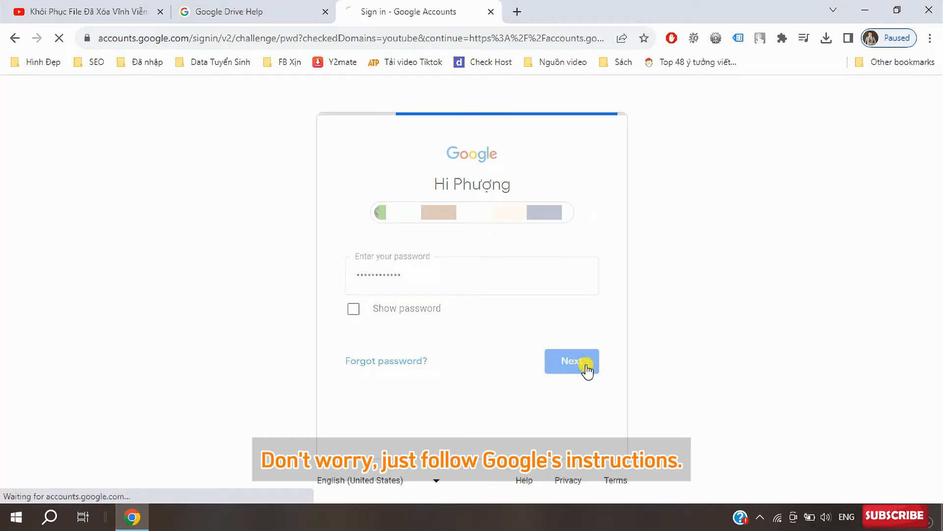
click(571, 361)
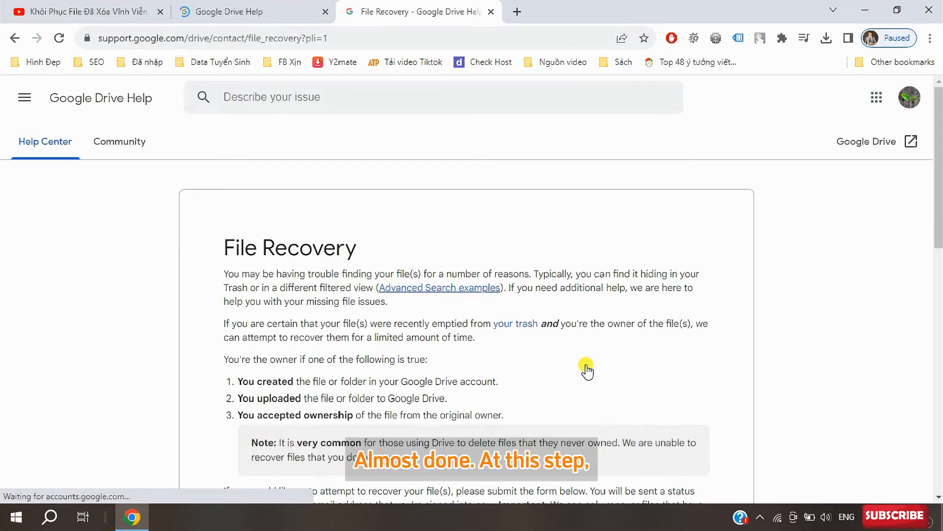
scroll(down, 3)
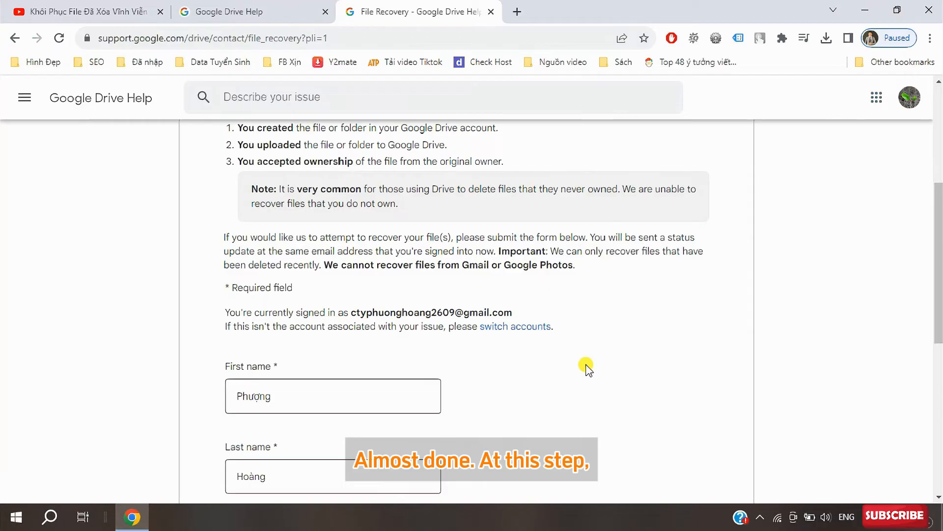
scroll(down, 3)
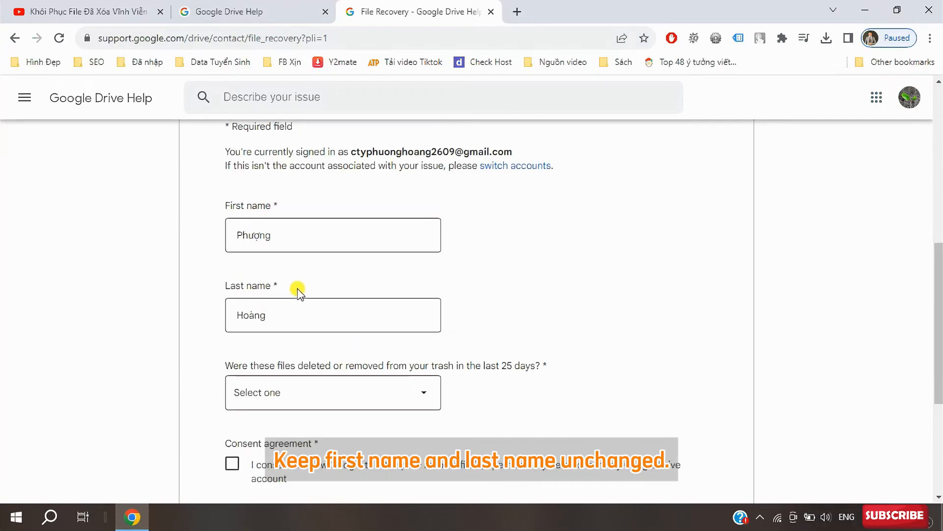
scroll(down, 3)
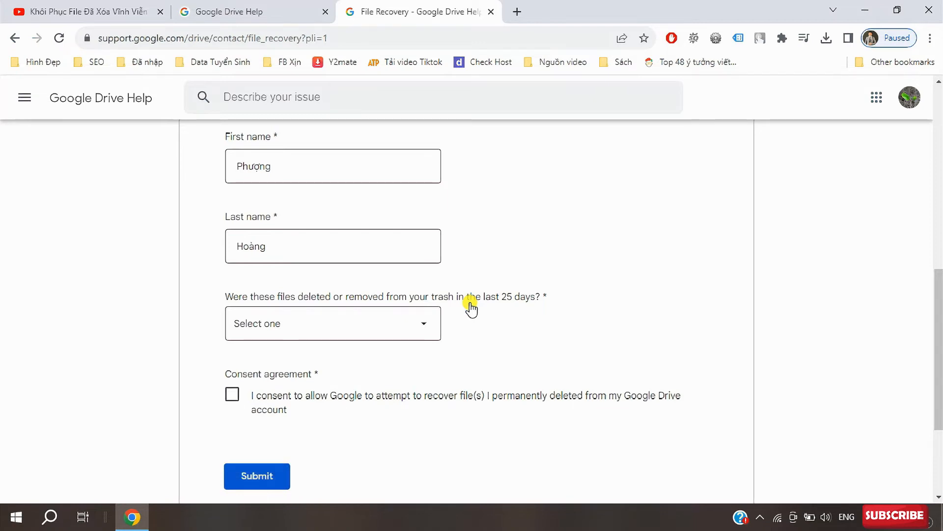
Answer Yes to deletion within 25 days, choose 'Google Files such as: Docs, Slides…', and tick the consent checkbox
click(333, 323)
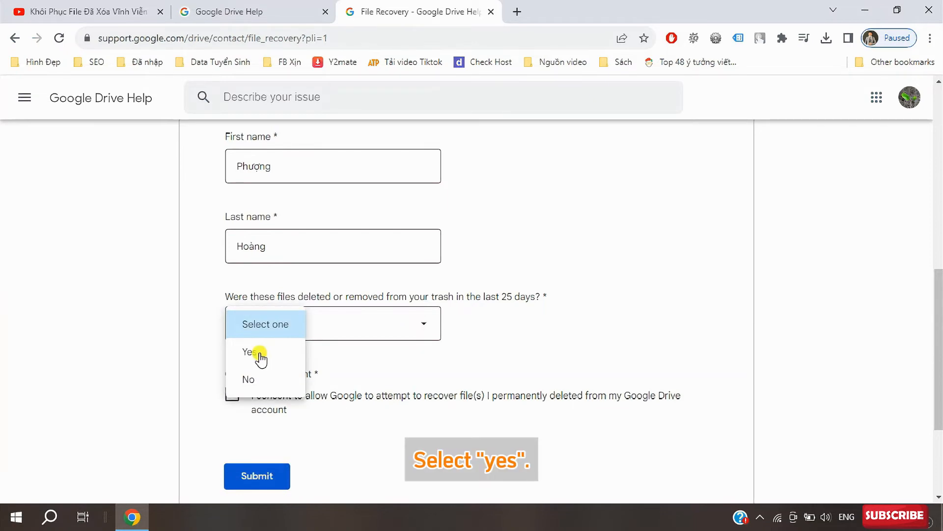
click(246, 352)
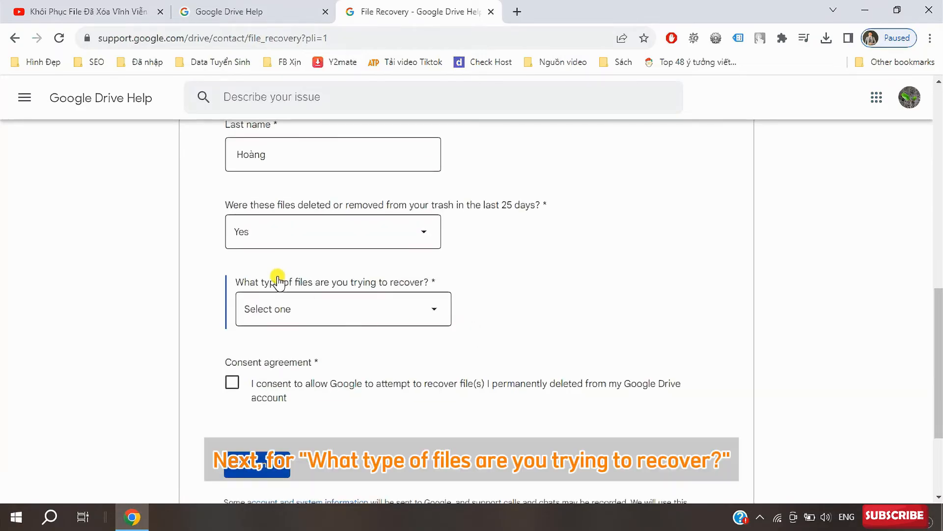
mouse_move(428, 292)
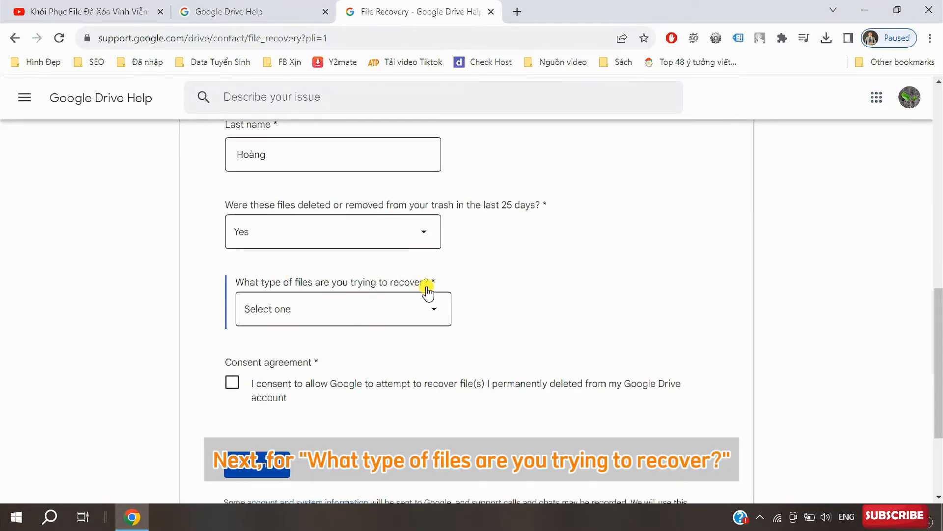
click(343, 308)
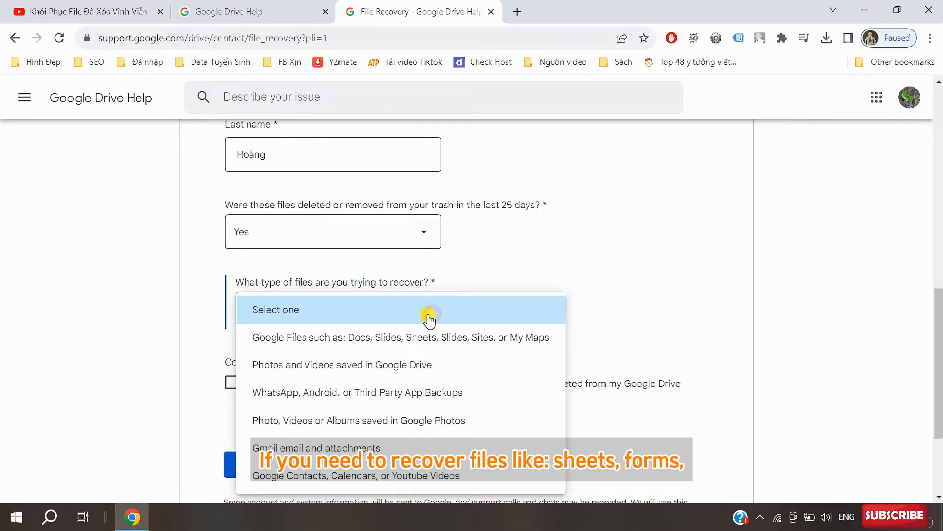
mouse_move(320, 343)
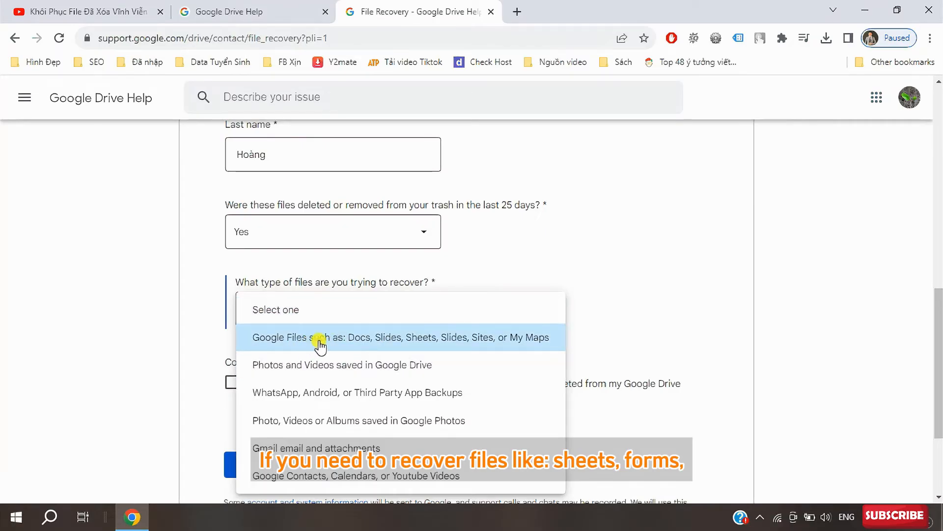
mouse_move(384, 348)
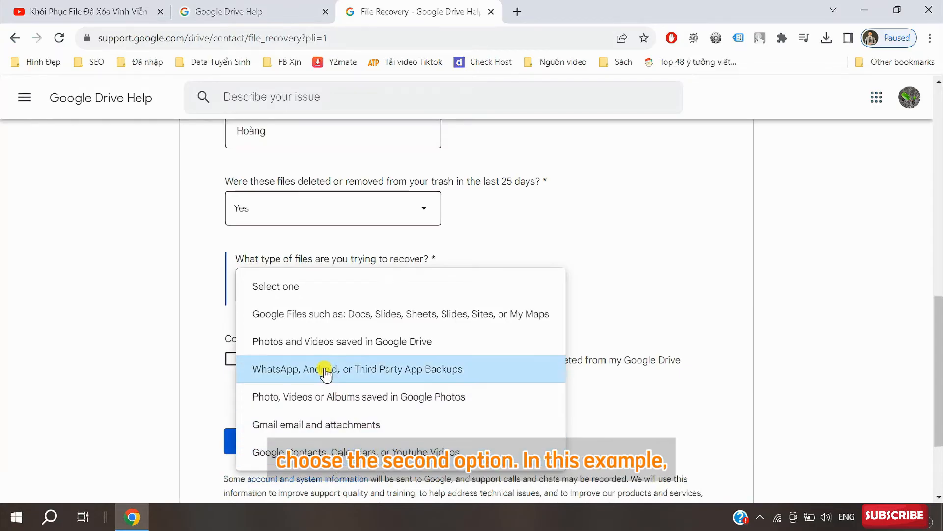
mouse_move(418, 314)
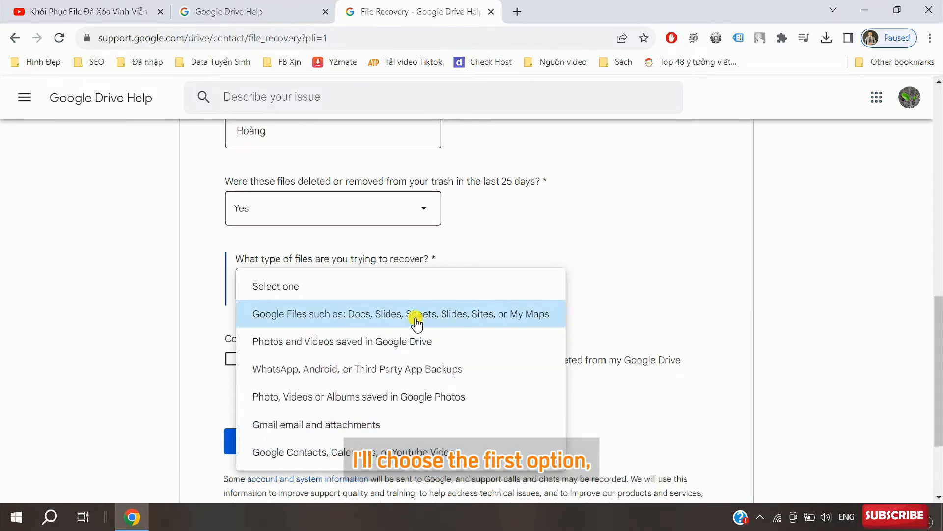
click(401, 313)
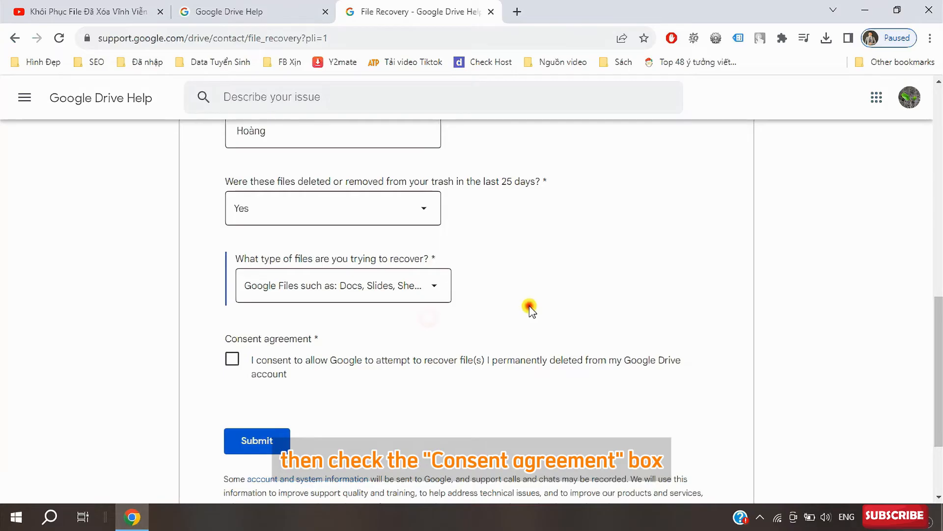
click(232, 359)
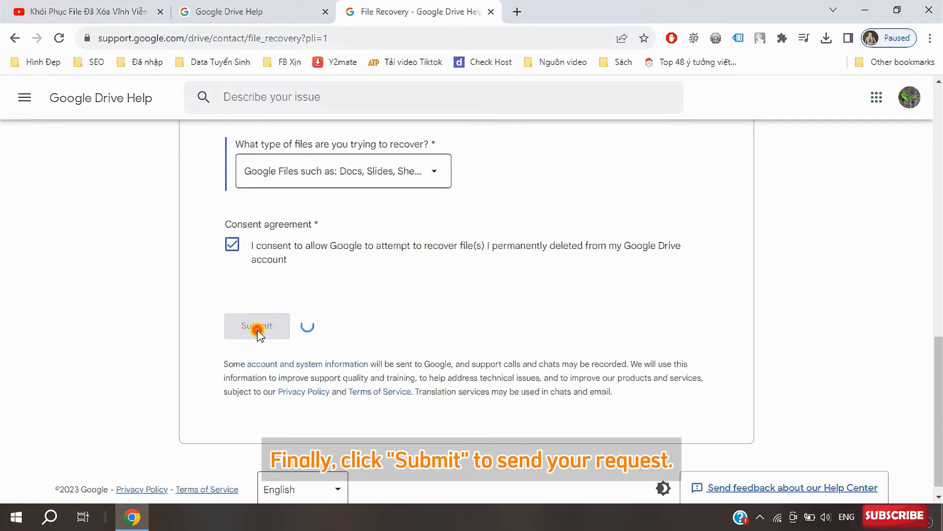
Submit the File Recovery request and reach the 'Your email has been sent' confirmation
click(257, 325)
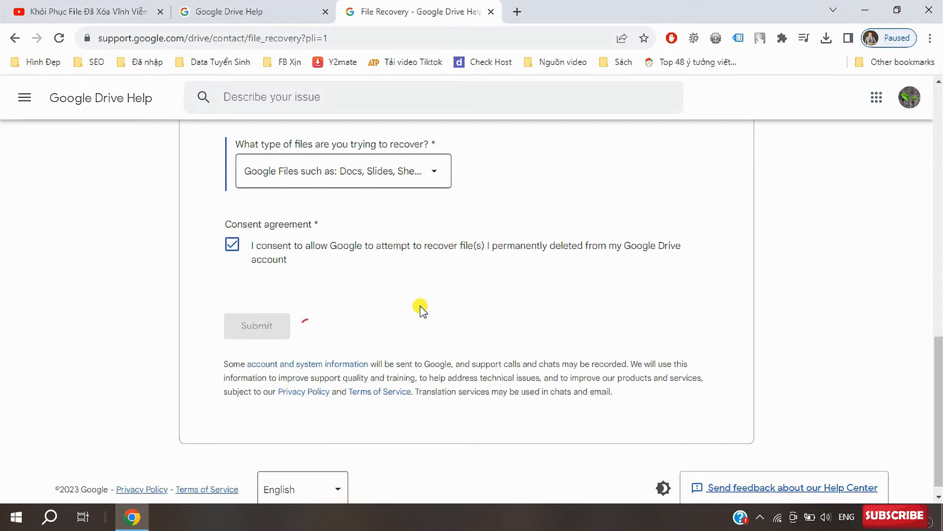
click(256, 325)
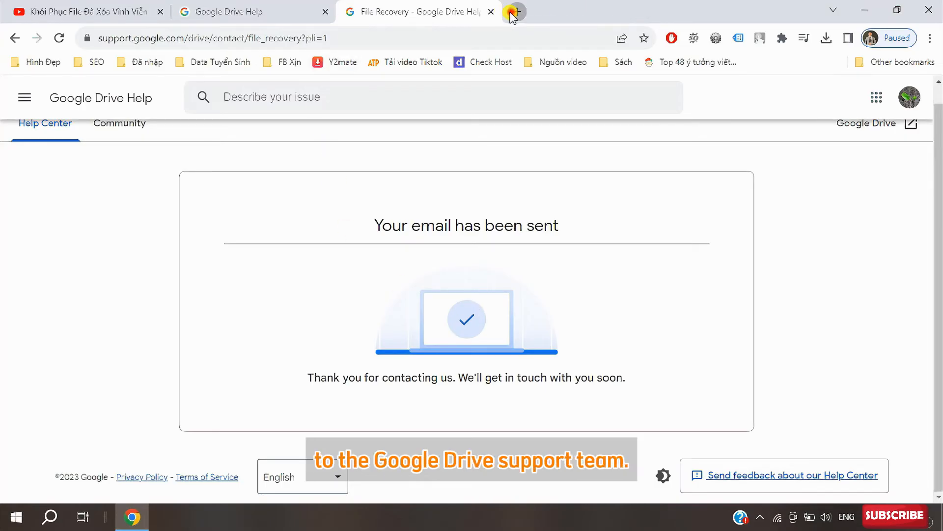
In a new tab, go to Gmail and read the drive-noreply Confirmation email about the recovery request
click(513, 12)
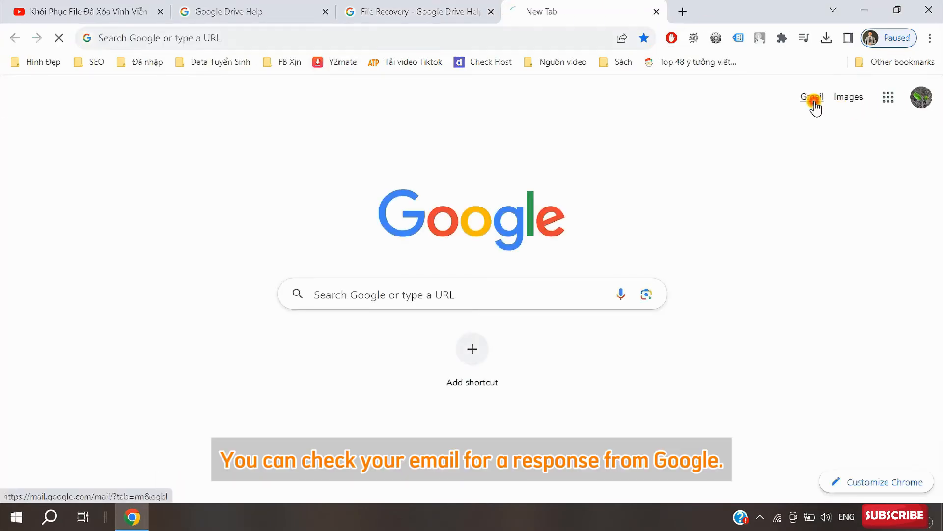
click(811, 98)
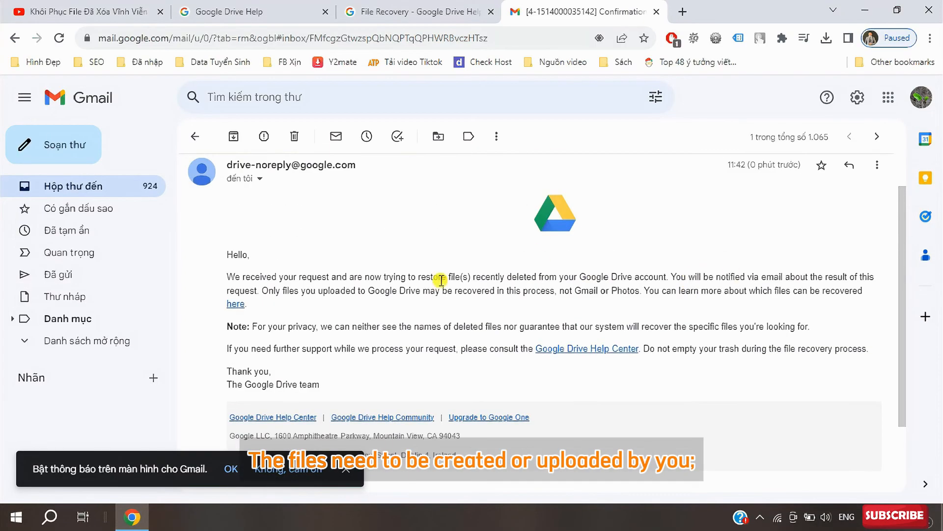
mouse_move(703, 310)
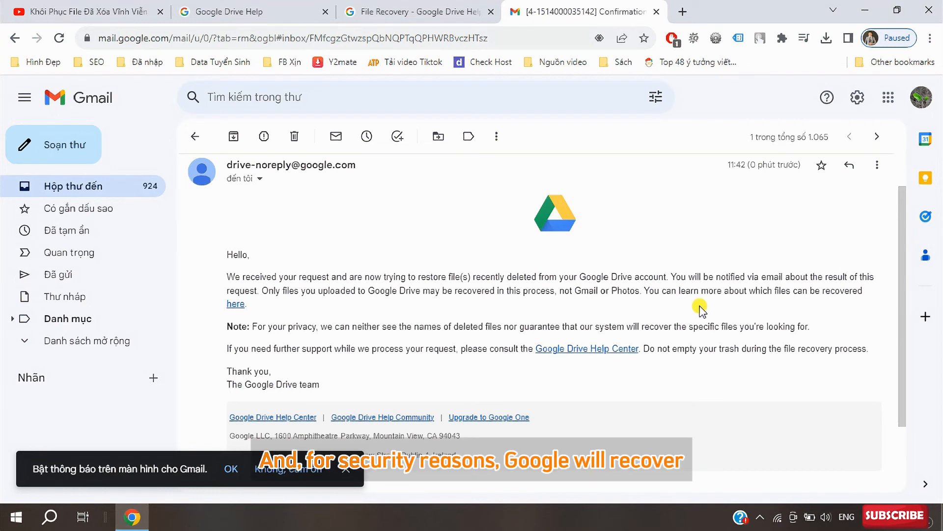
click(774, 12)
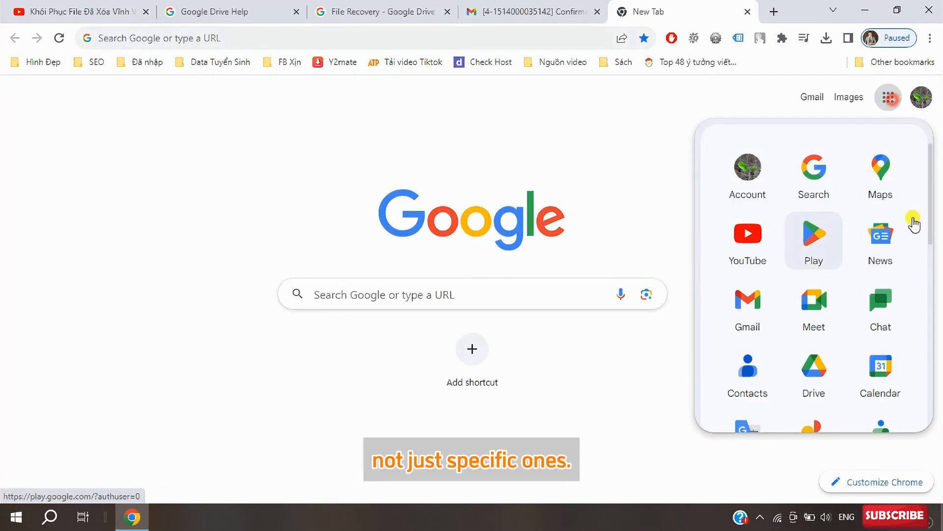
Open Drive from the Google apps launcher and see ĐH Sư phạm TPHCM.rar and Top công việc.mp4 restored in My Drive
scroll(down, 3)
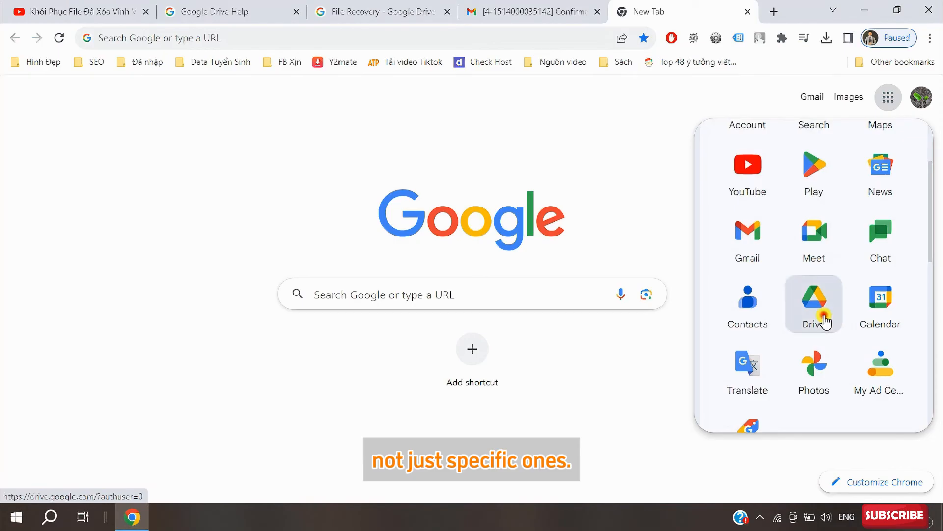
click(813, 300)
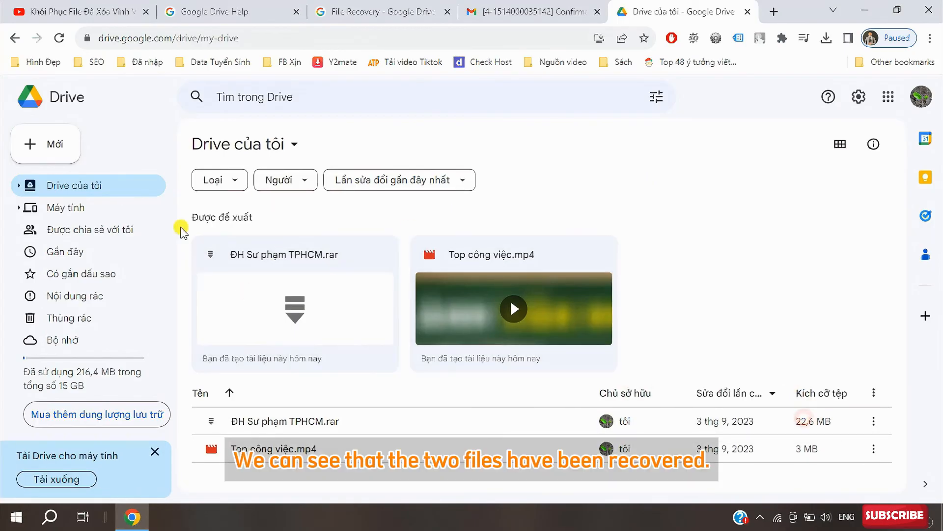
mouse_move(720, 235)
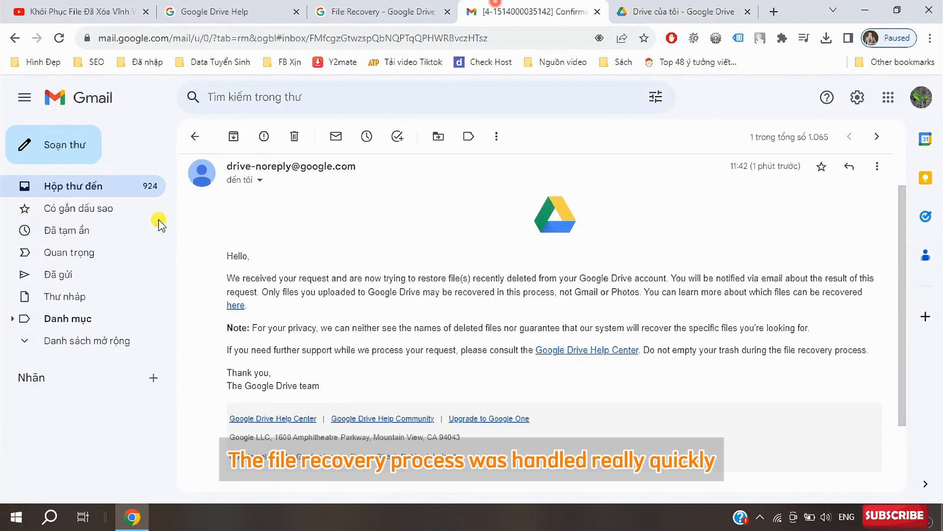
click(195, 135)
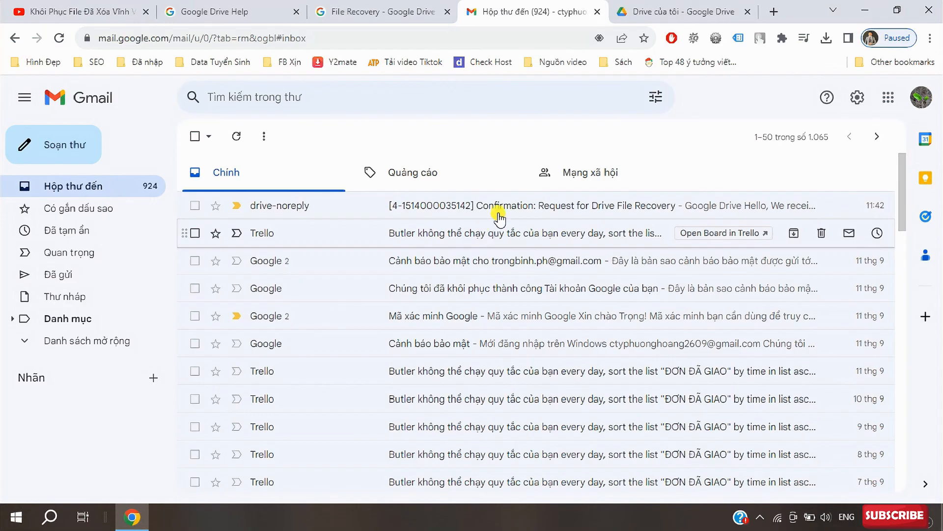
click(683, 11)
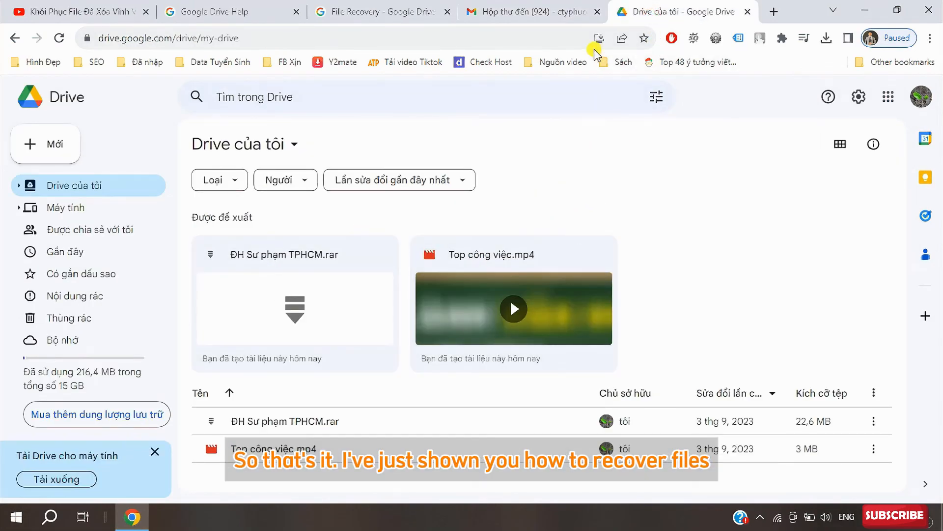
click(532, 12)
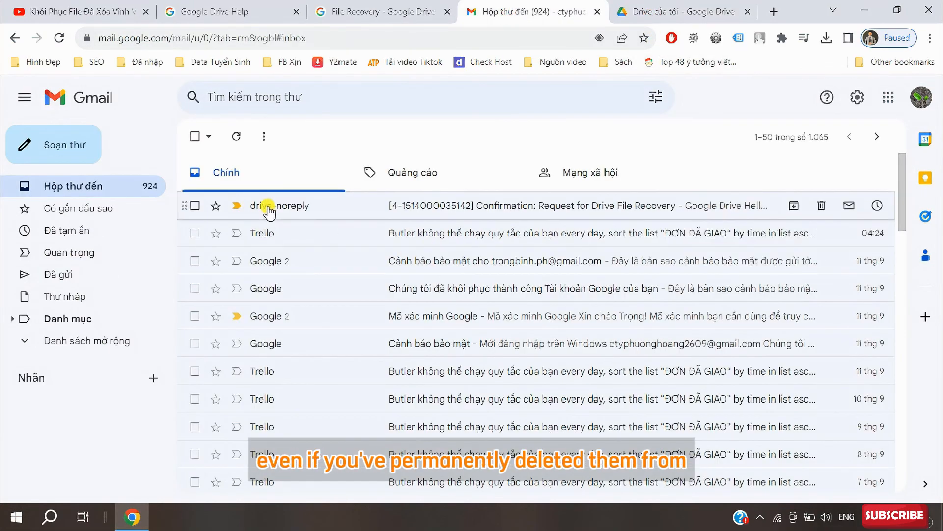